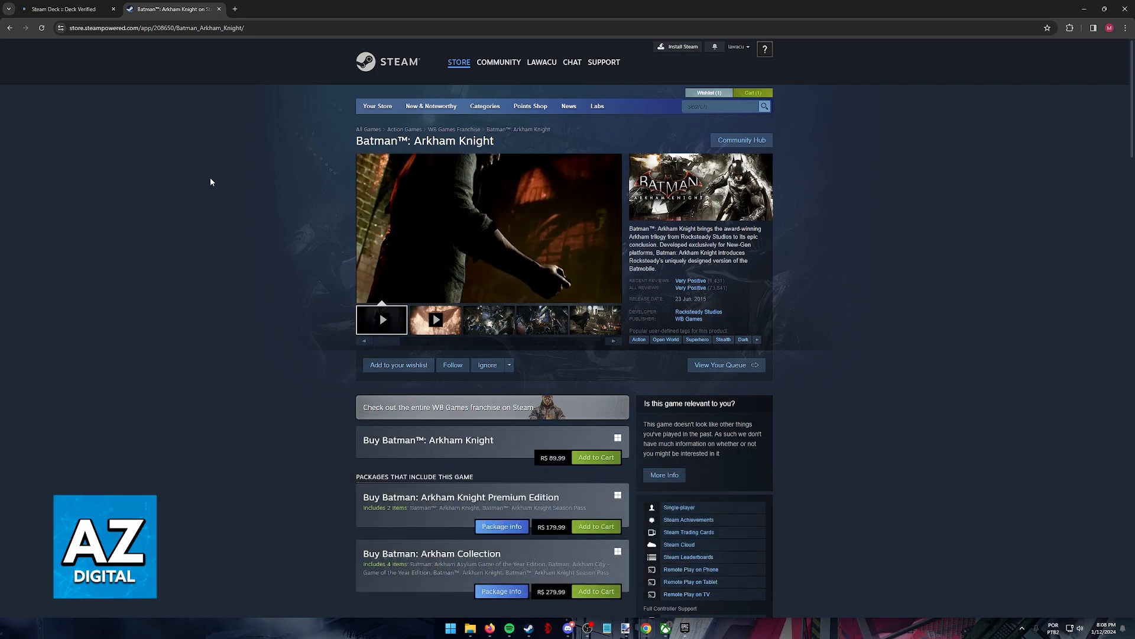
# Browse down and back up the current page before leaving it
pyautogui.scroll(-3)
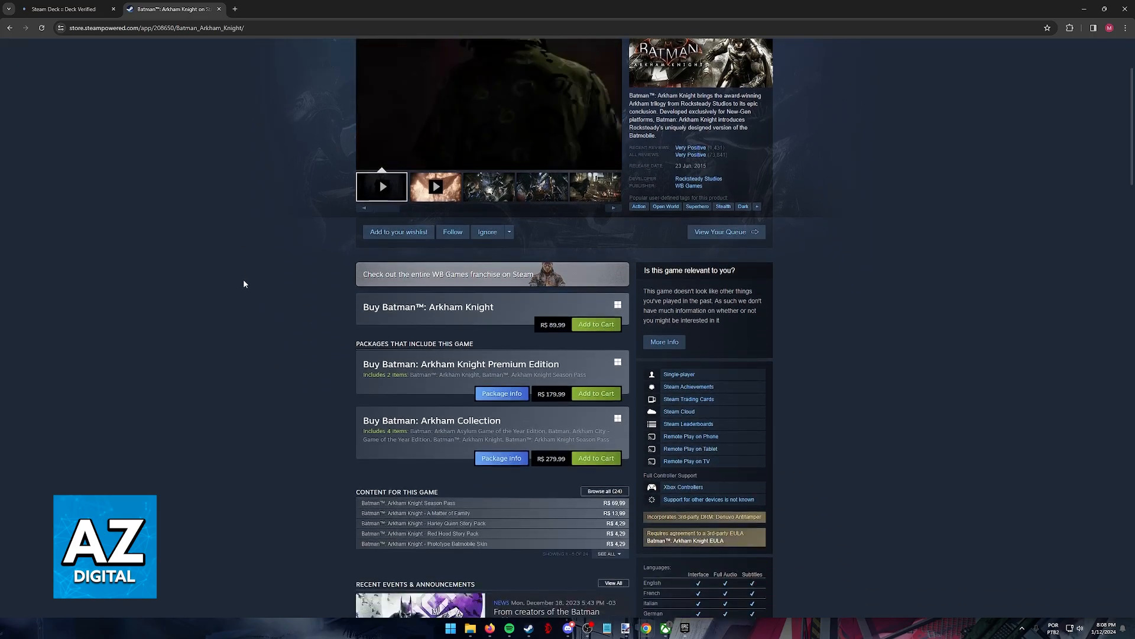
pyautogui.scroll(3)
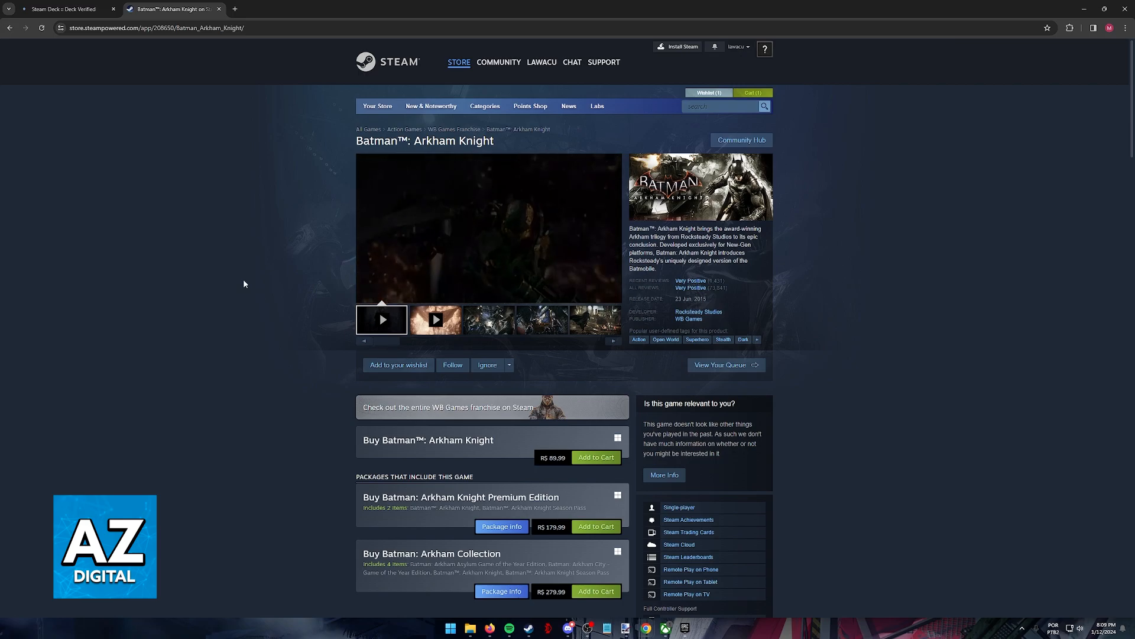
pyautogui.scroll(-3)
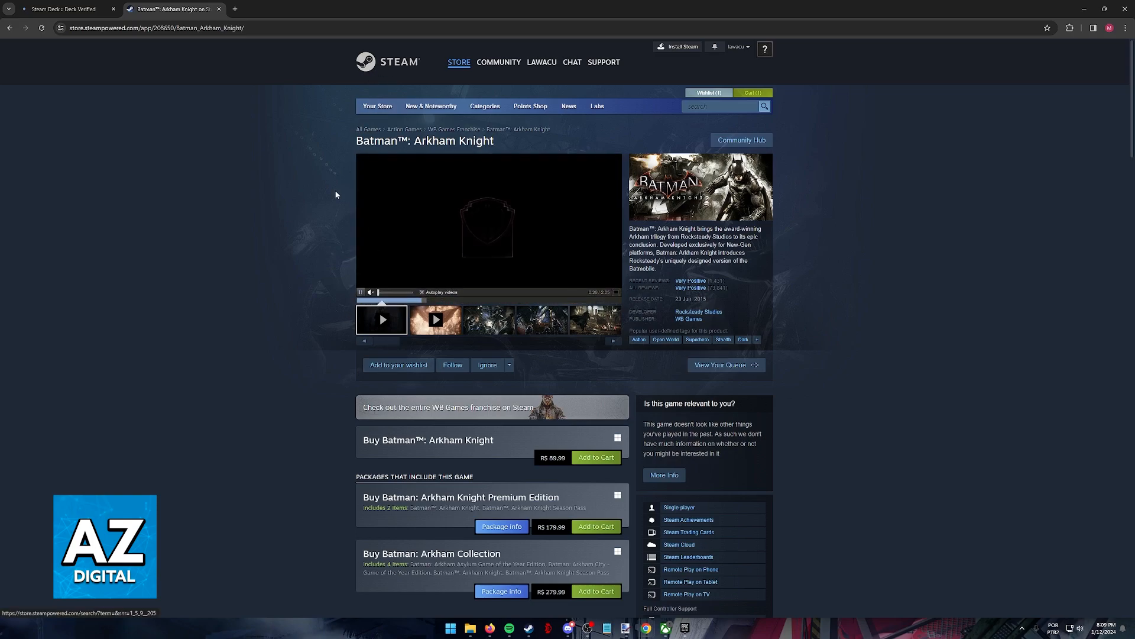
pyautogui.scroll(-3)
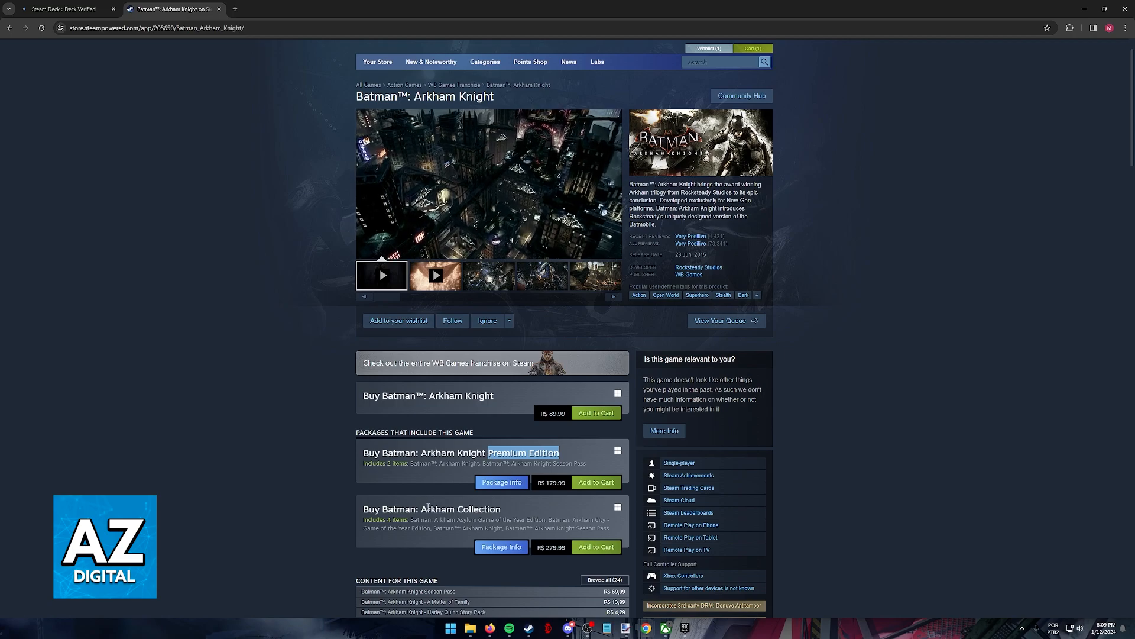
pyautogui.scroll(-3)
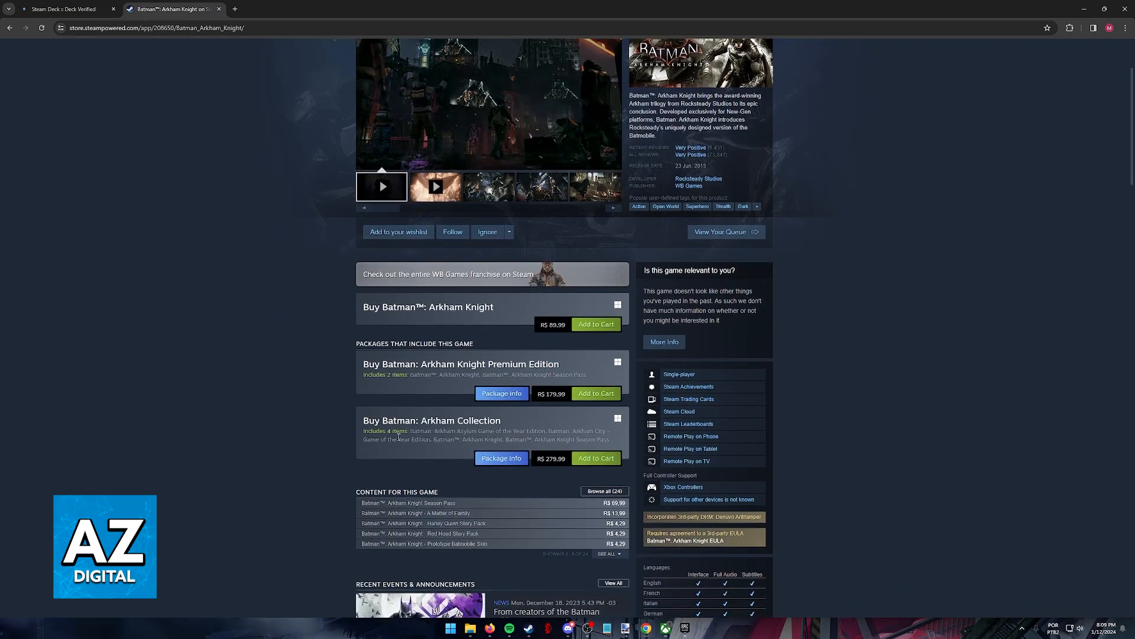
pyautogui.scroll(-3)
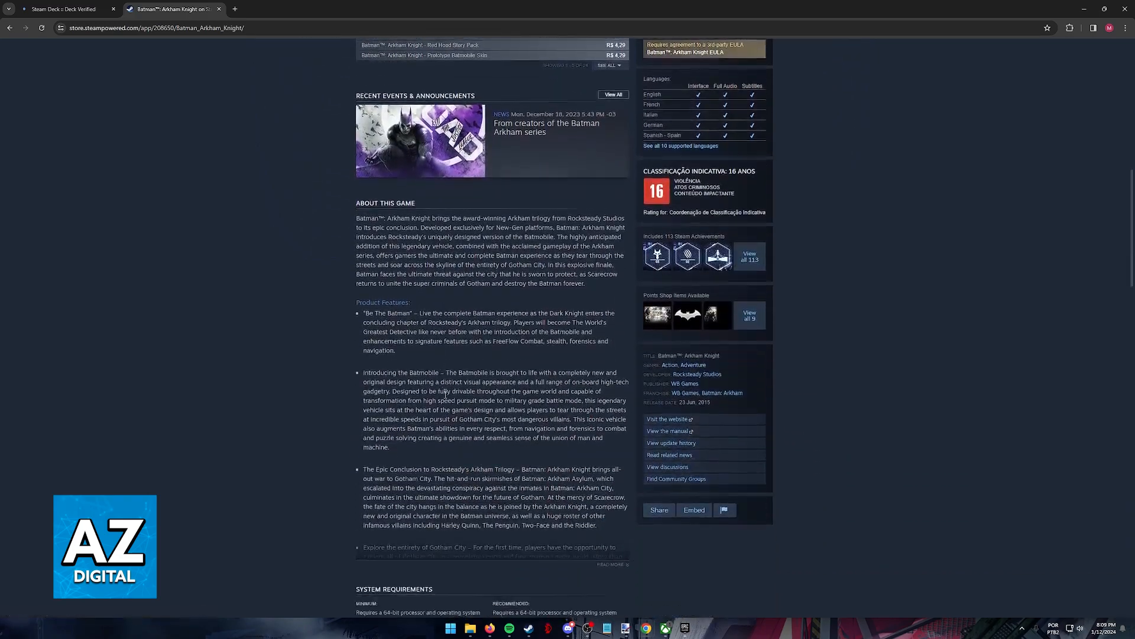
pyautogui.scroll(3)
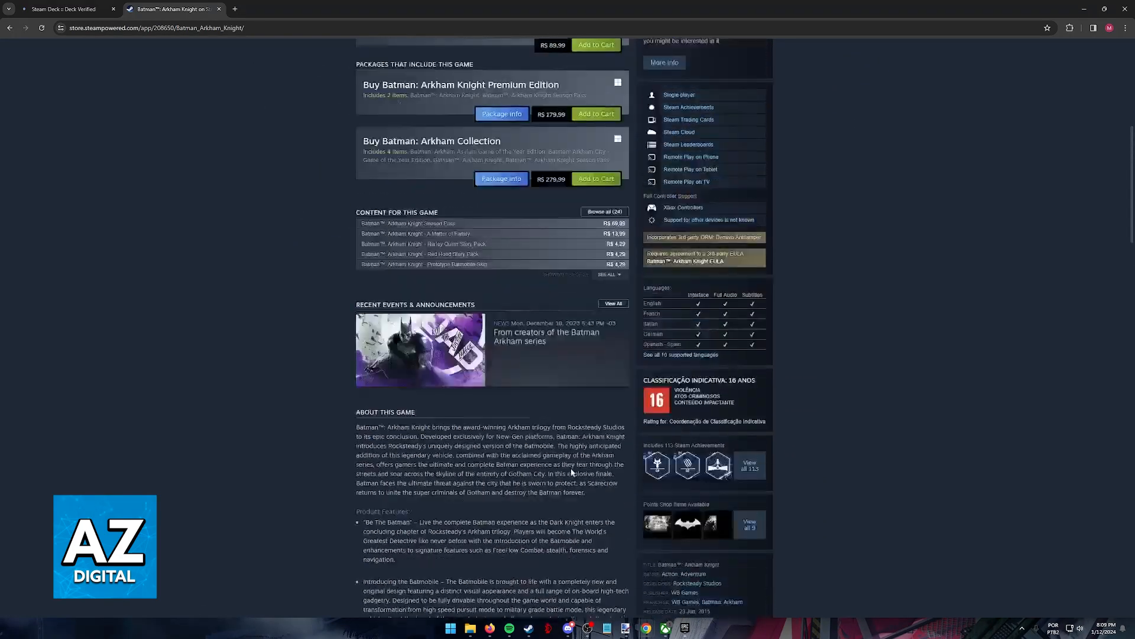
pyautogui.scroll(3)
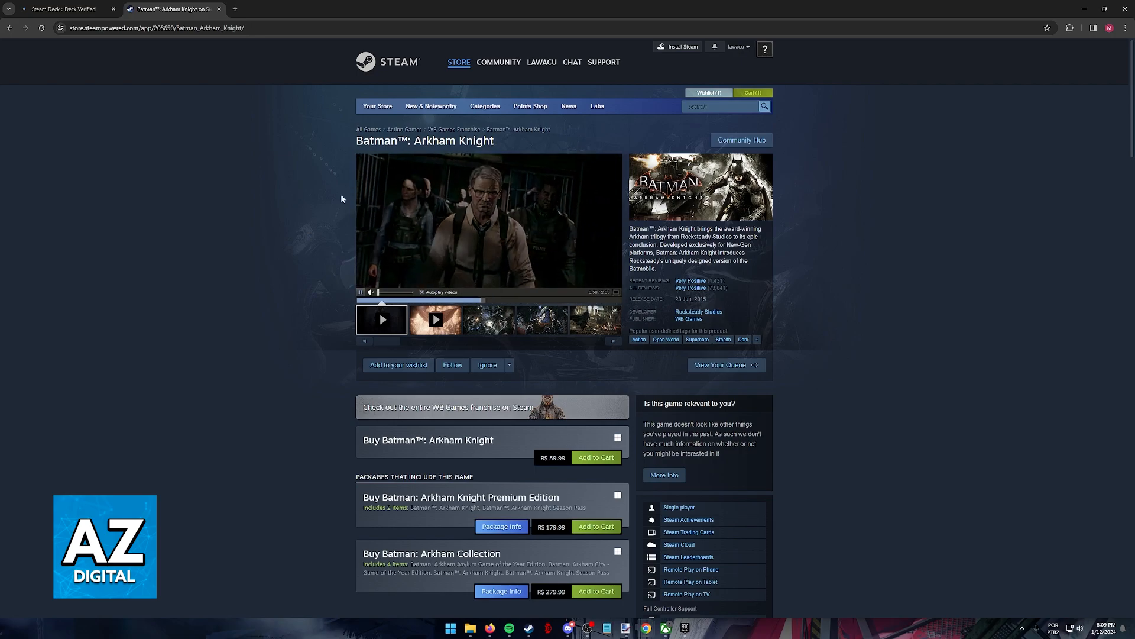
# Show the Deck Verified page's Recently Verified games and four compatibility categories
pyautogui.click(65, 8)
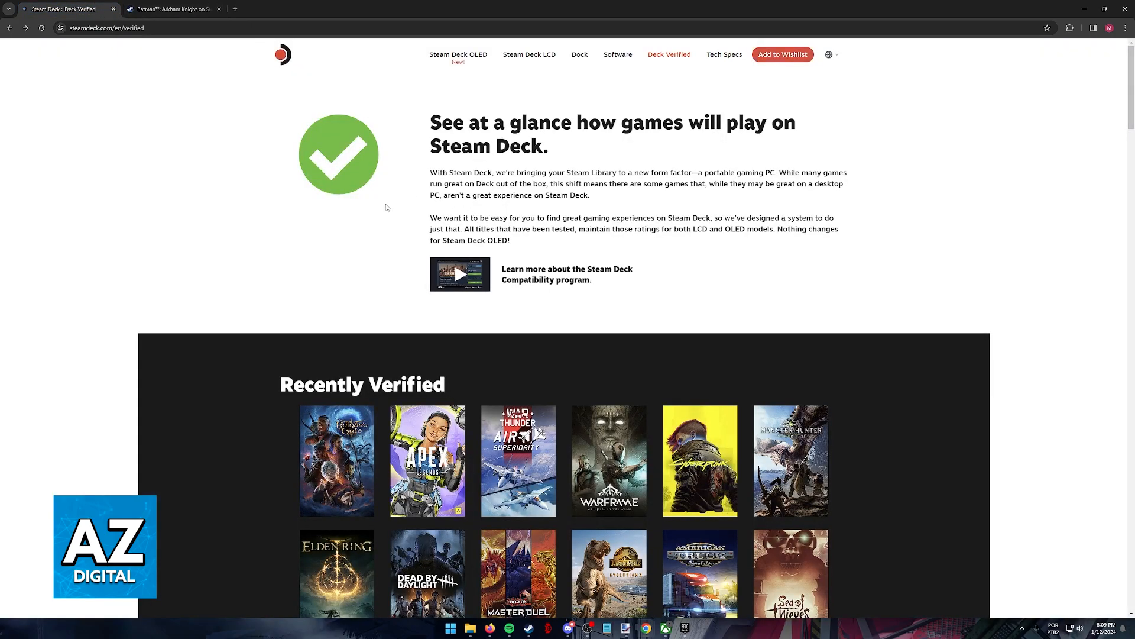
pyautogui.moveTo(581, 372)
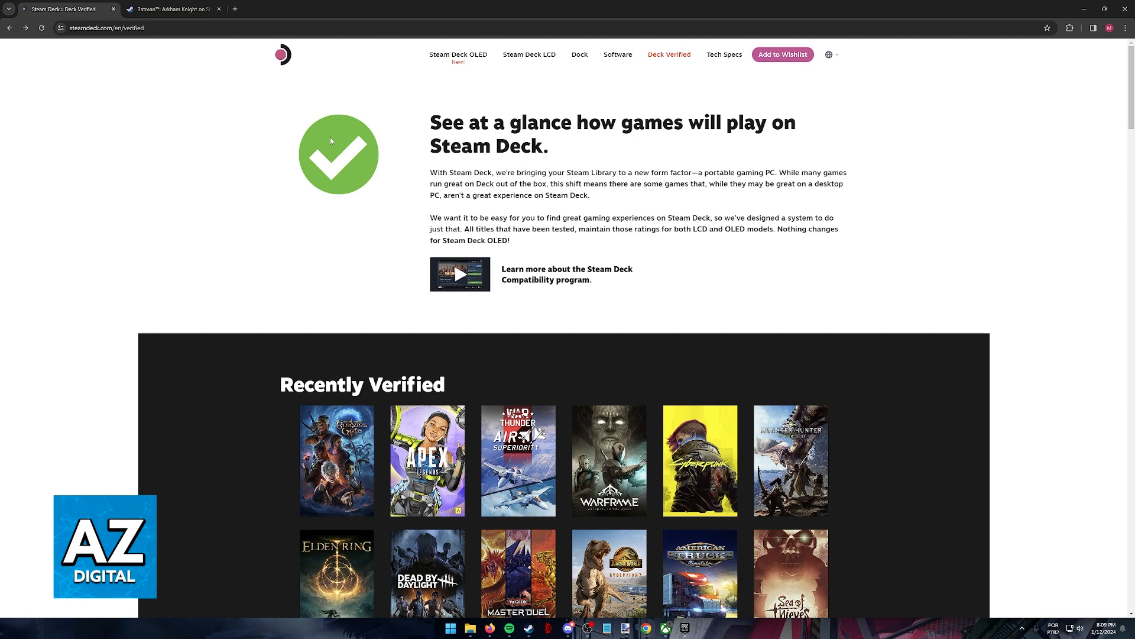
pyautogui.scroll(-3)
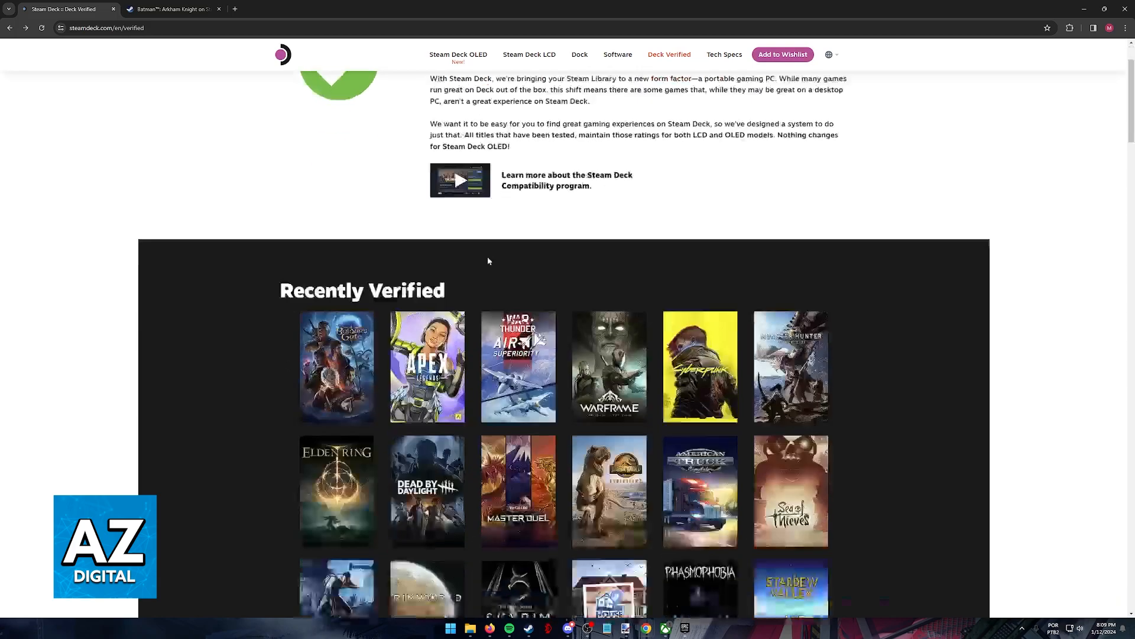
pyautogui.scroll(-3)
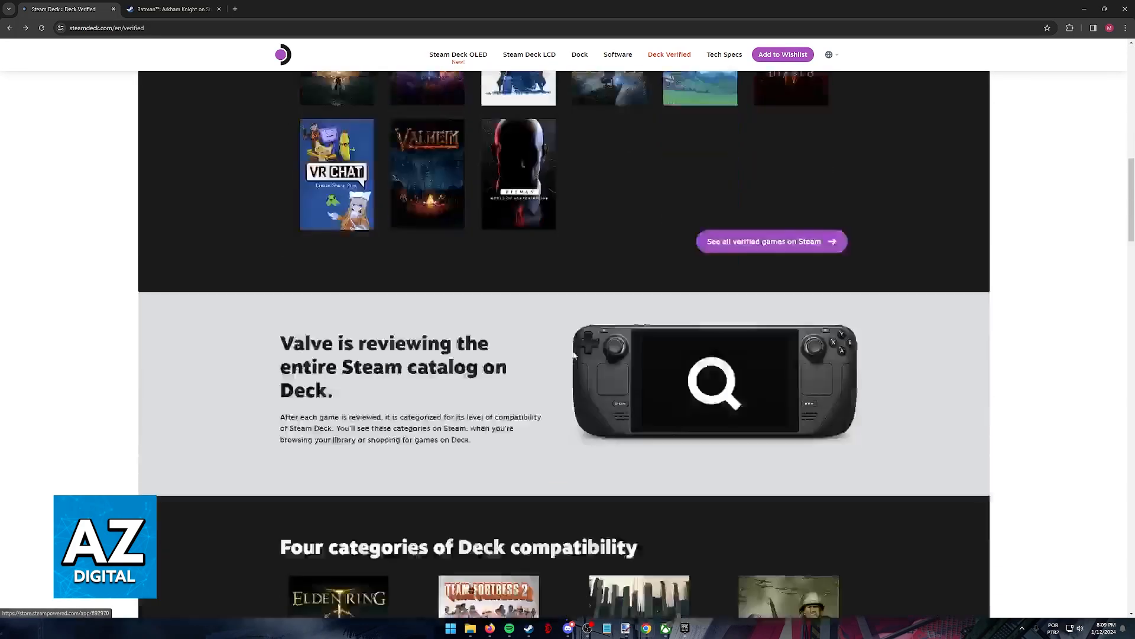
pyautogui.scroll(-3)
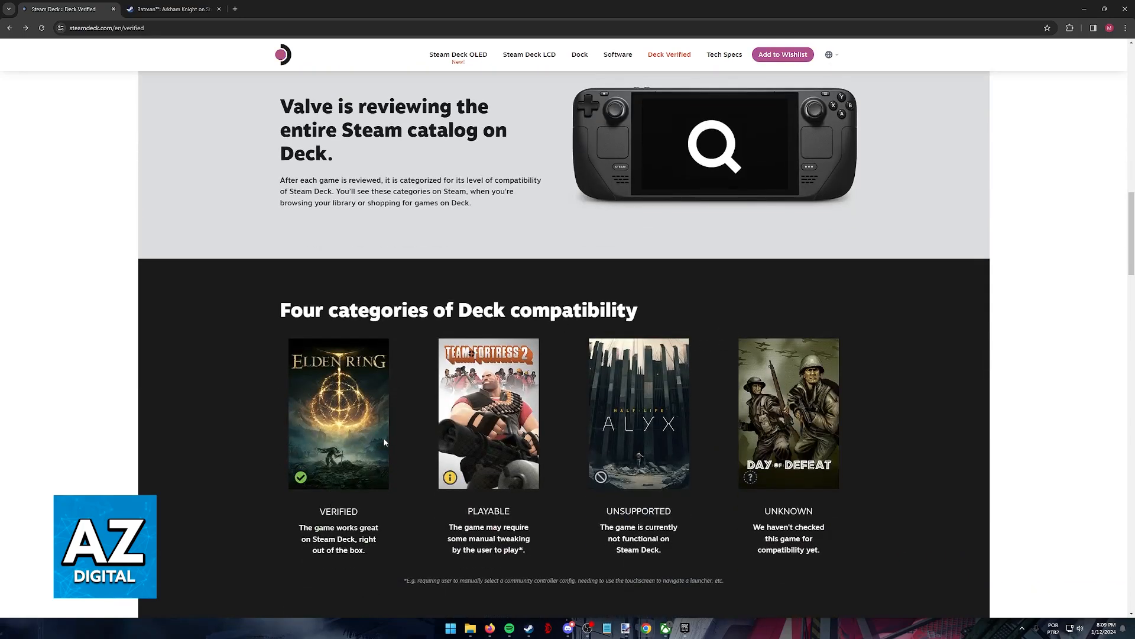
pyautogui.scroll(3)
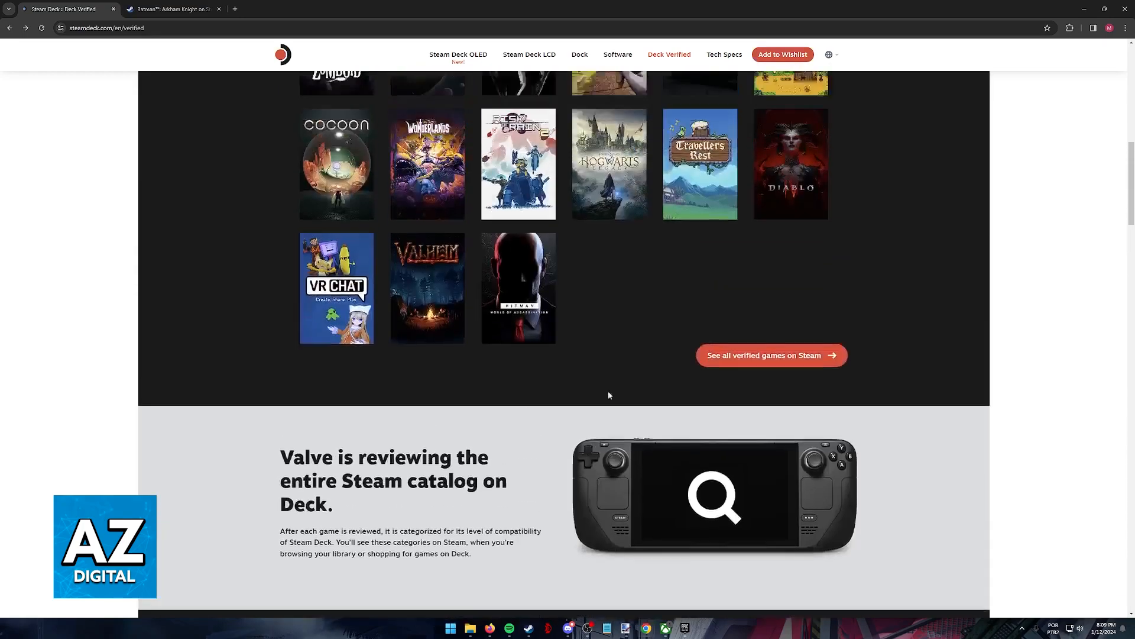
# Search the Great on Deck verified list for 'batman', finding Arkham Knight and Arkham Origins Blackgate
pyautogui.click(771, 355)
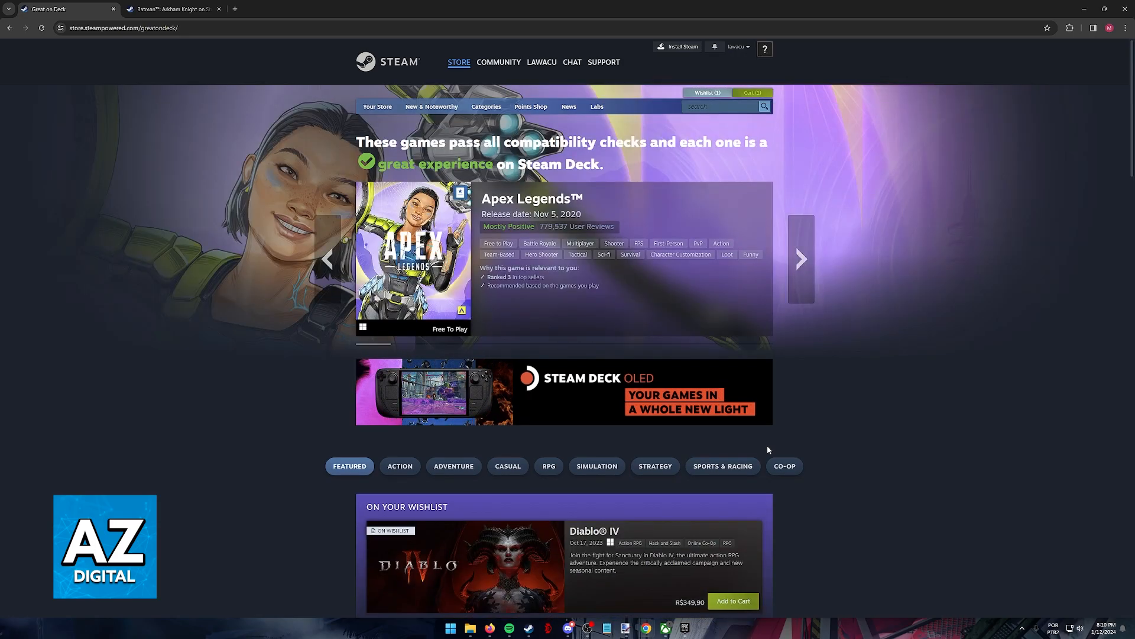
pyautogui.scroll(-3)
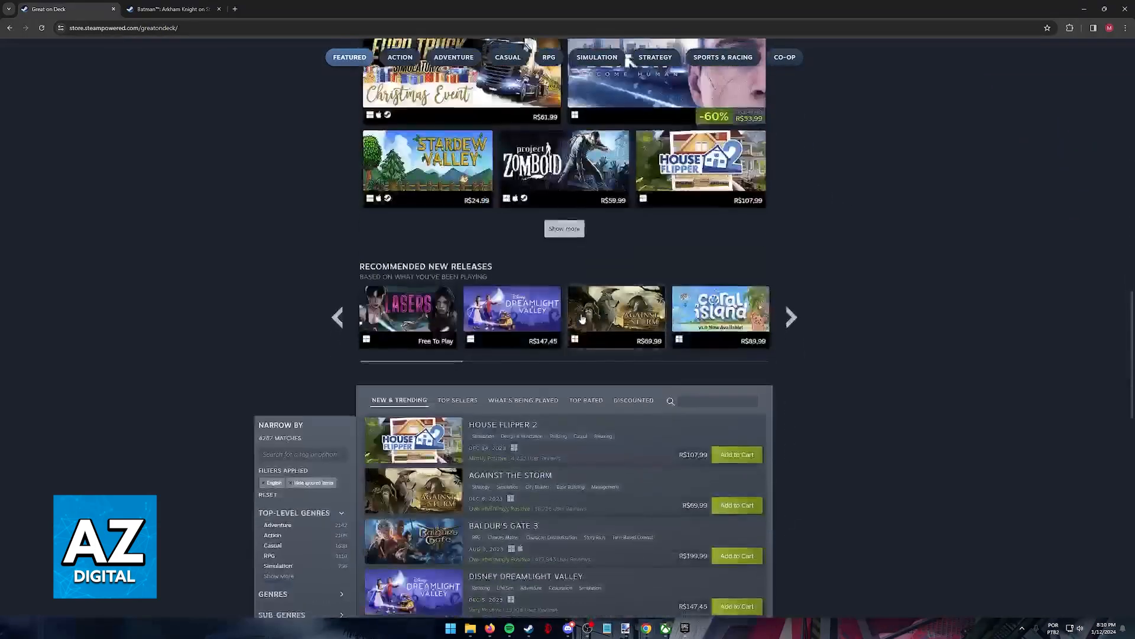
pyautogui.write('batman')
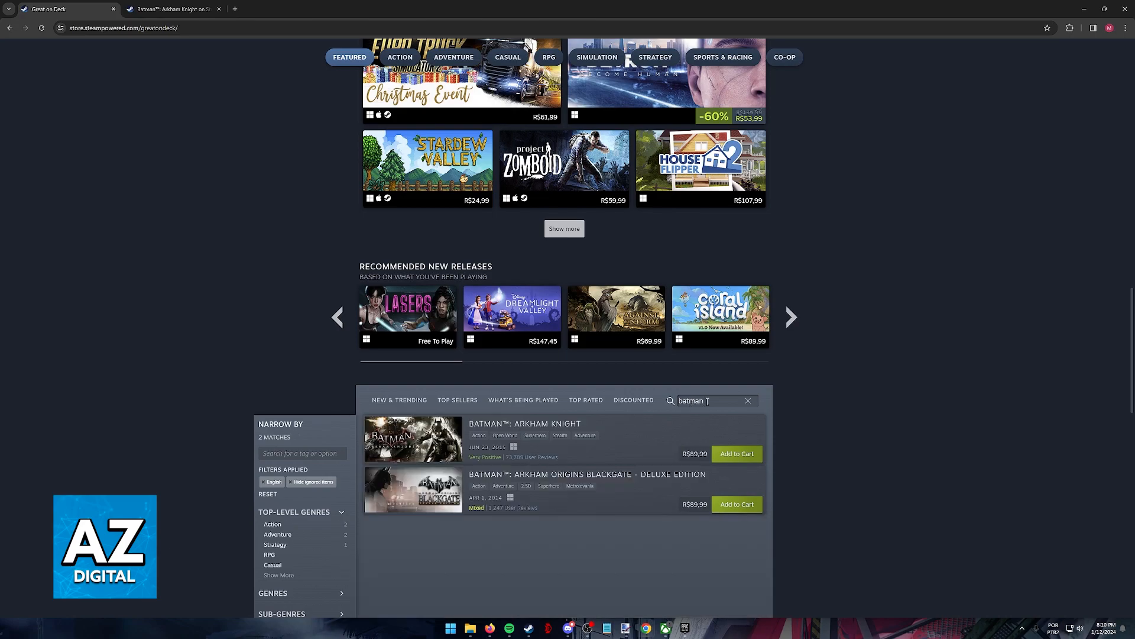
pyautogui.scroll(-3)
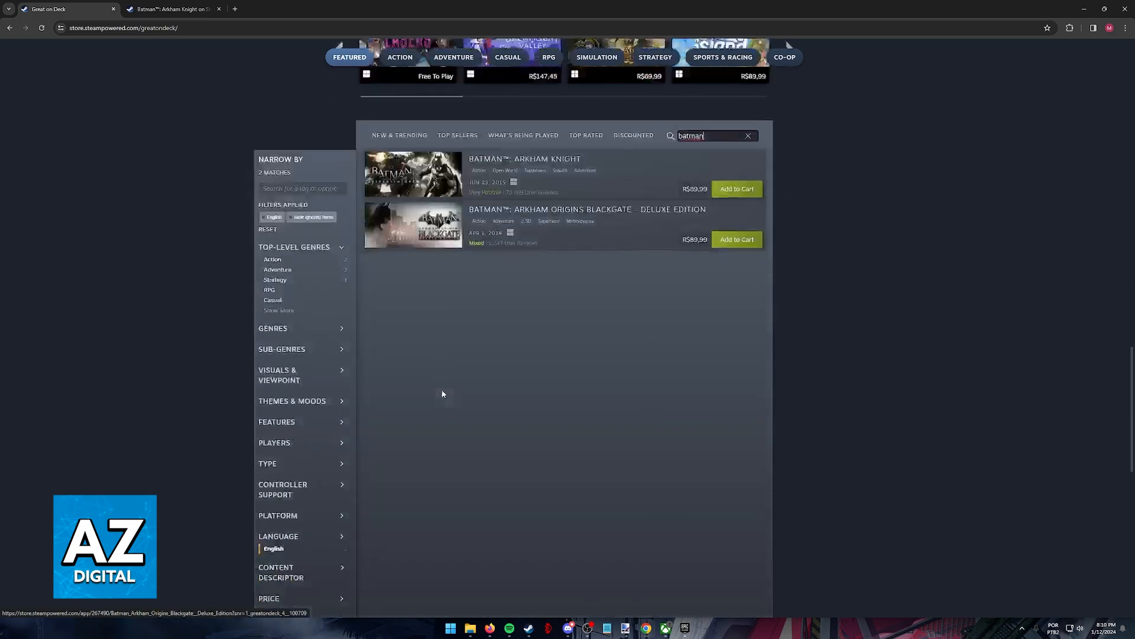
pyautogui.click(747, 135)
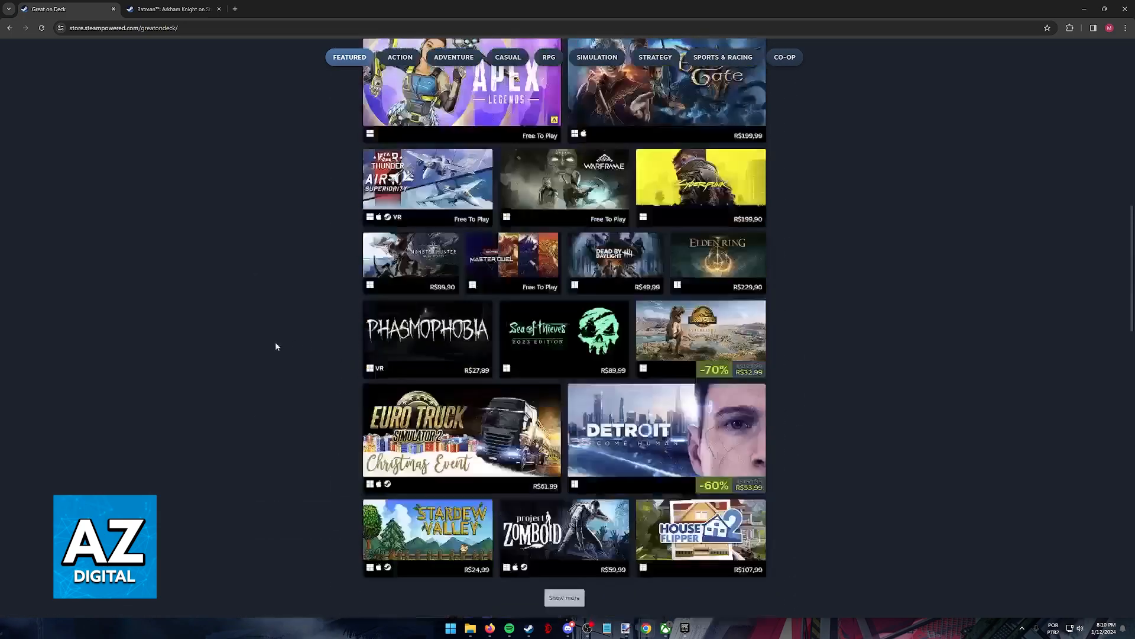
pyautogui.scroll(3)
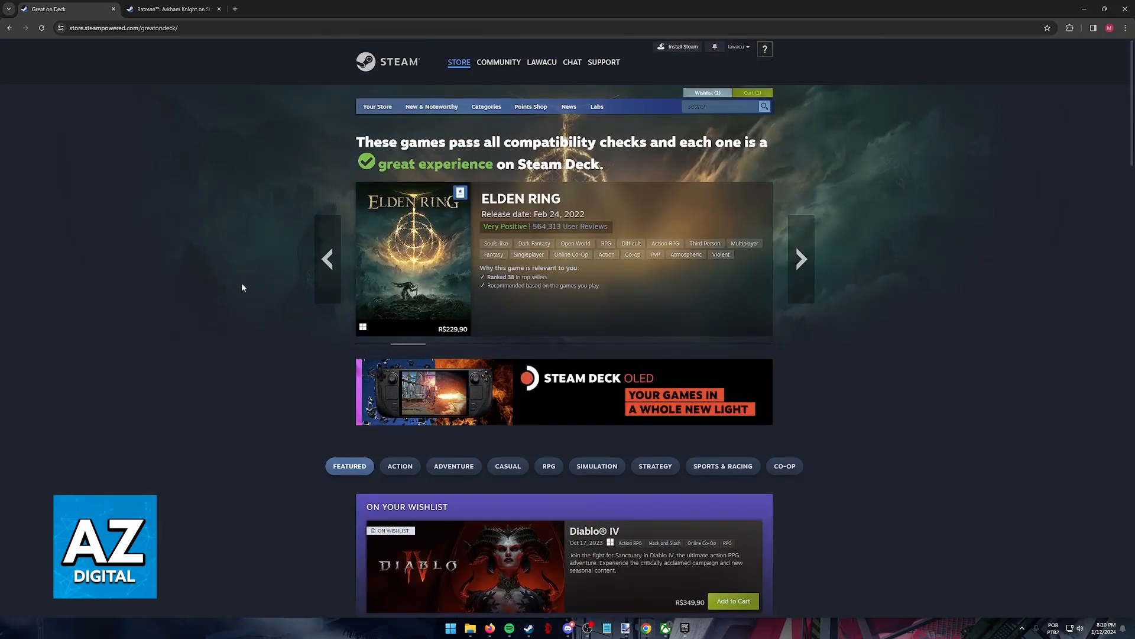
# View two Arkham Knight screenshots large and glance at the purchase options and prices
pyautogui.click(172, 8)
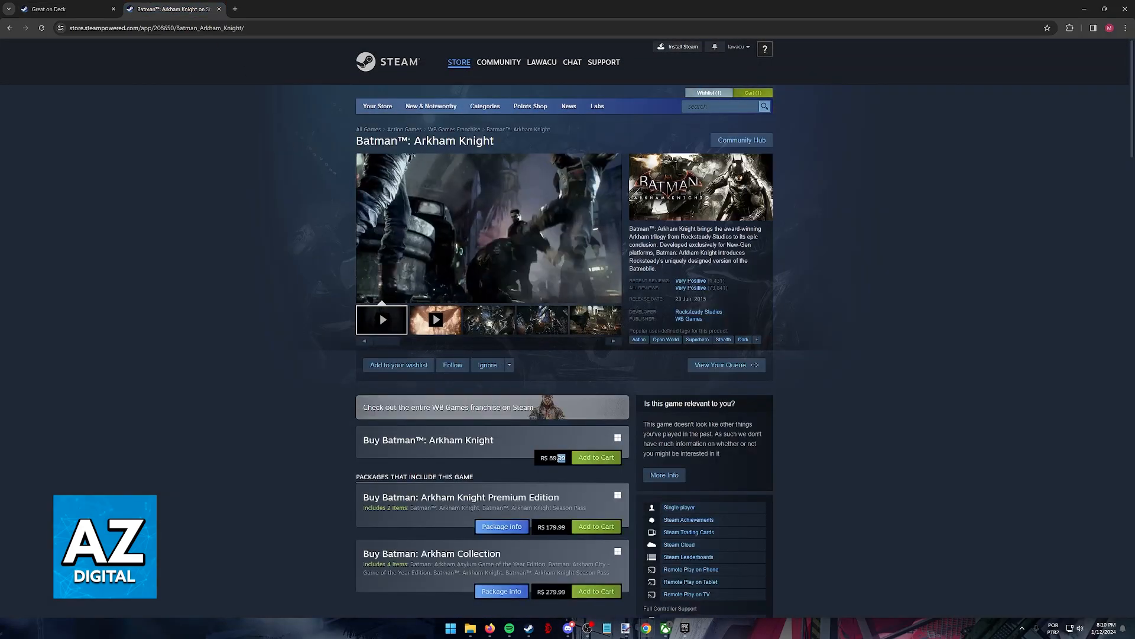
pyautogui.click(488, 320)
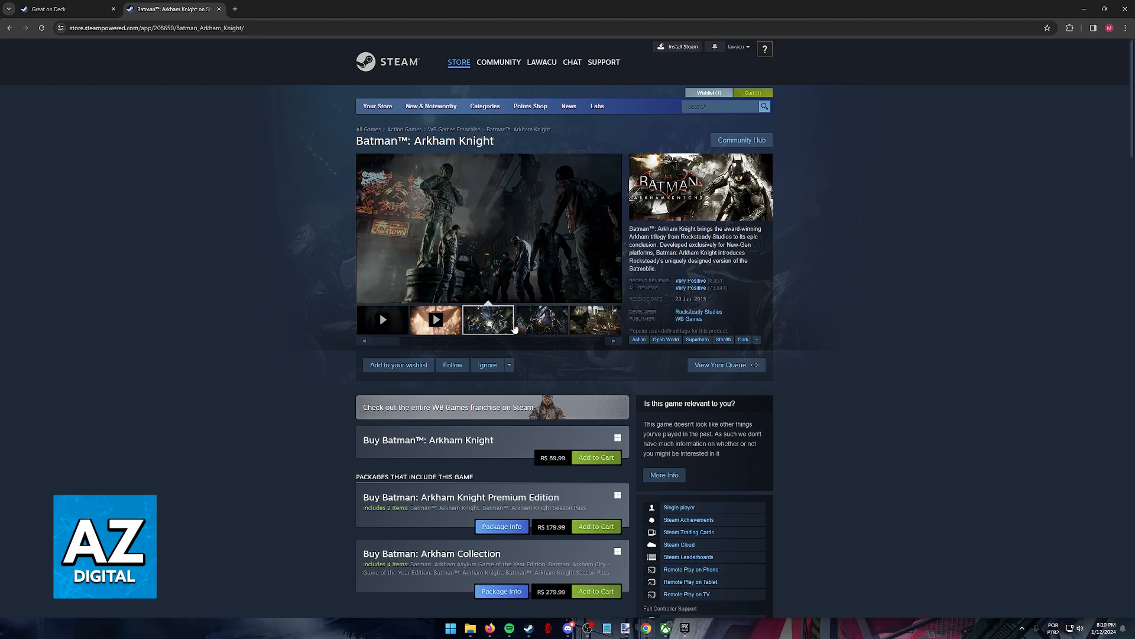
pyautogui.scroll(-3)
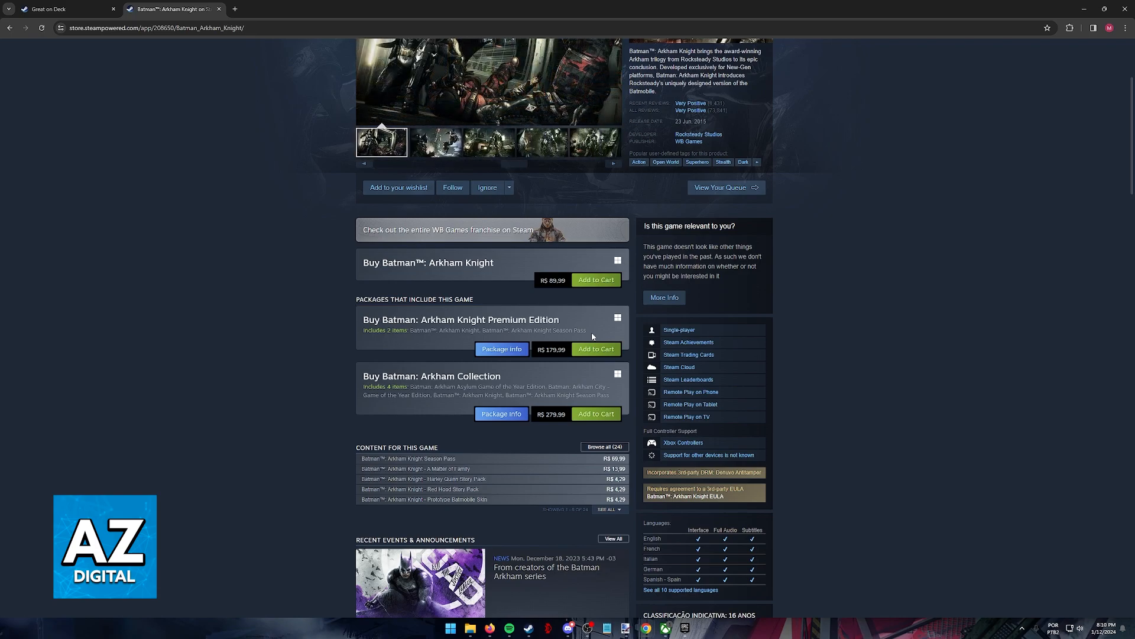
pyautogui.scroll(3)
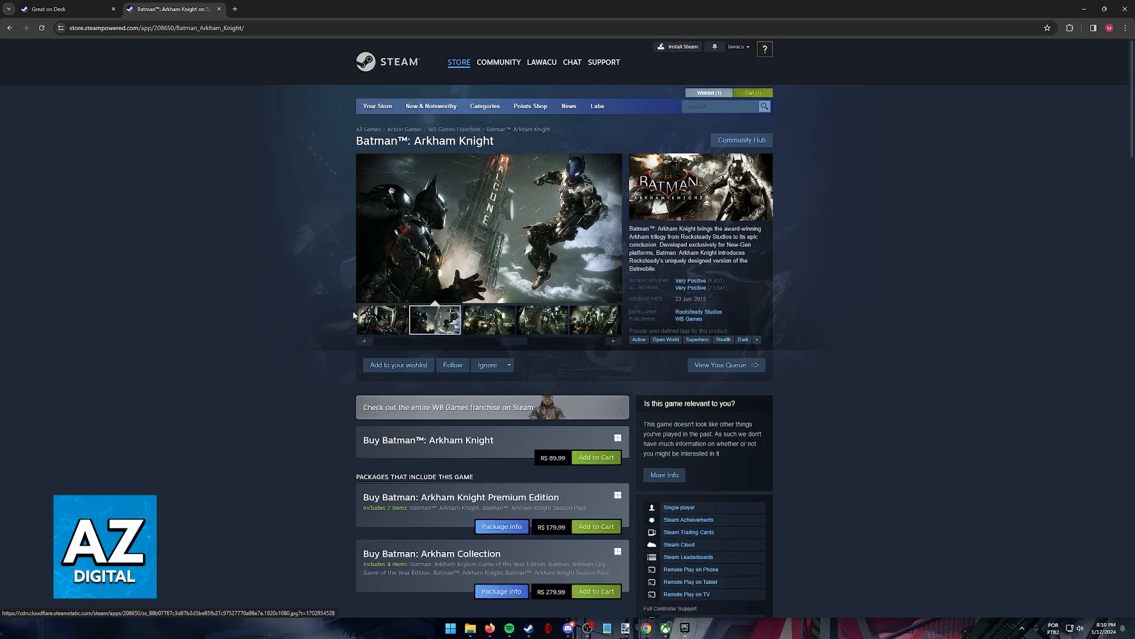
pyautogui.moveTo(344, 232)
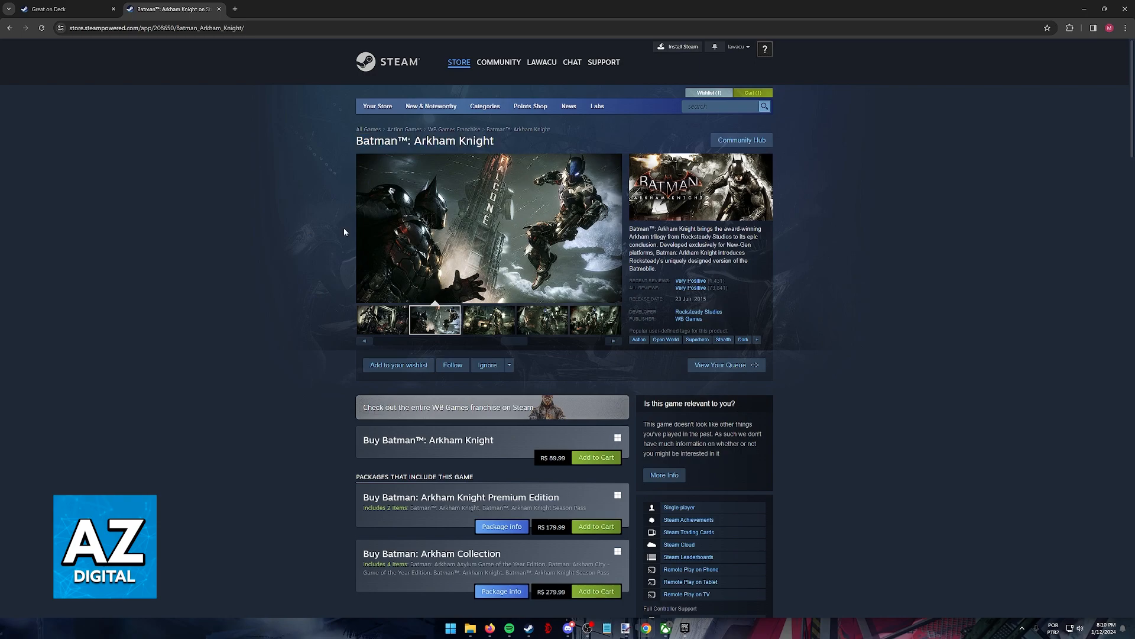
pyautogui.moveTo(269, 220)
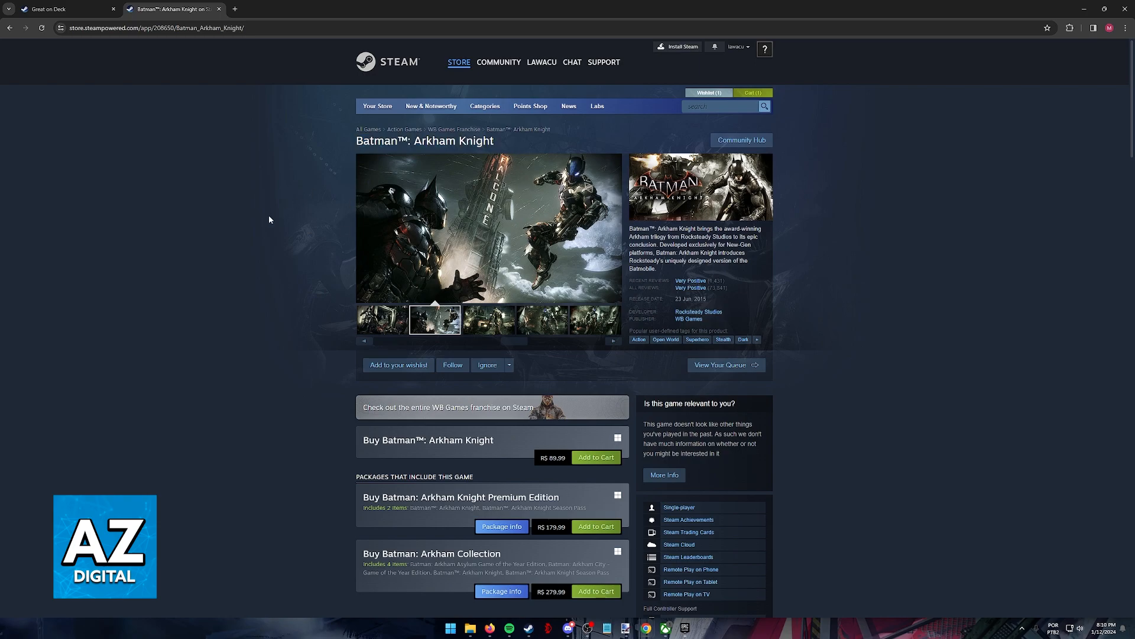
pyautogui.click(489, 319)
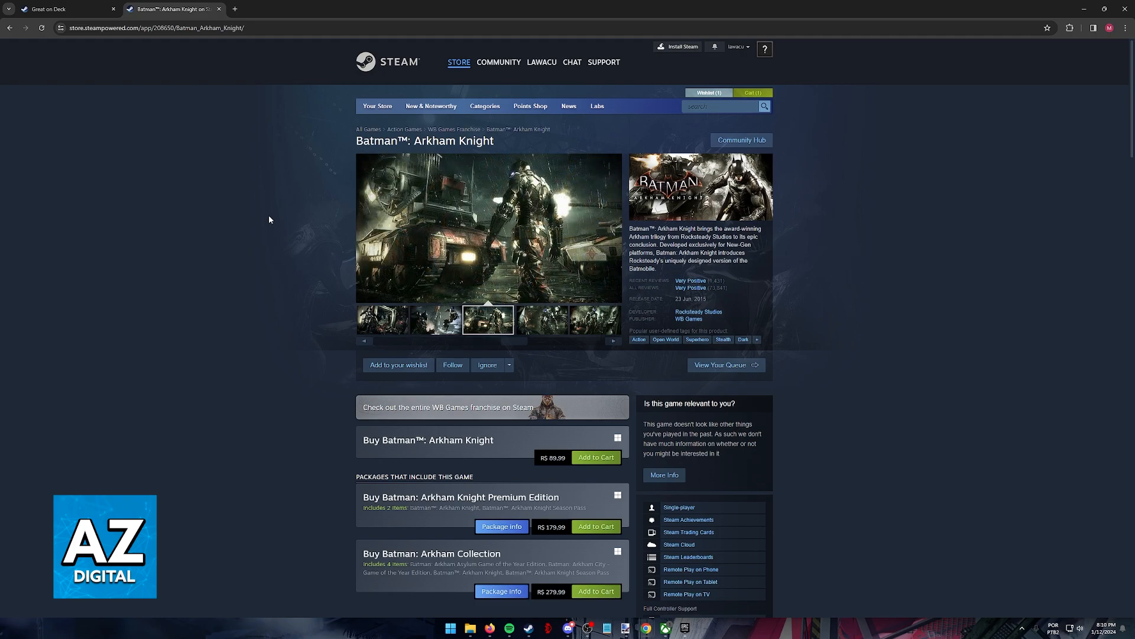